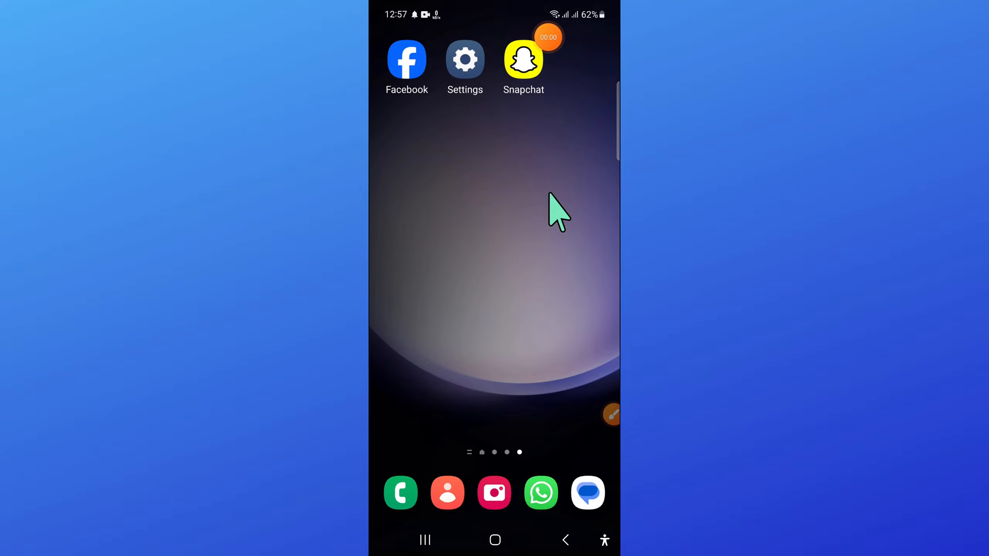
Launch the Phone app from the home screen dock, landing on the contacts list
click(610, 414)
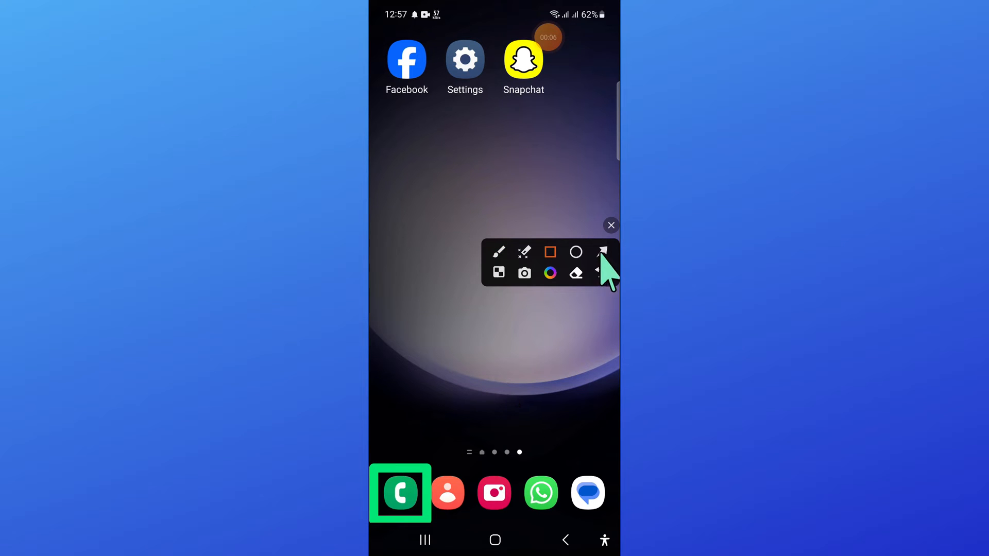
click(600, 251)
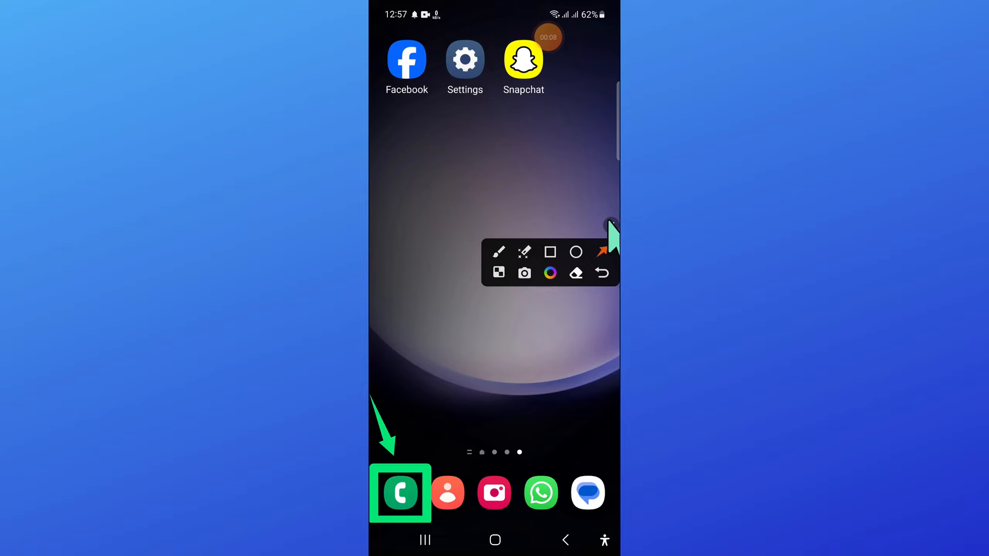
click(400, 493)
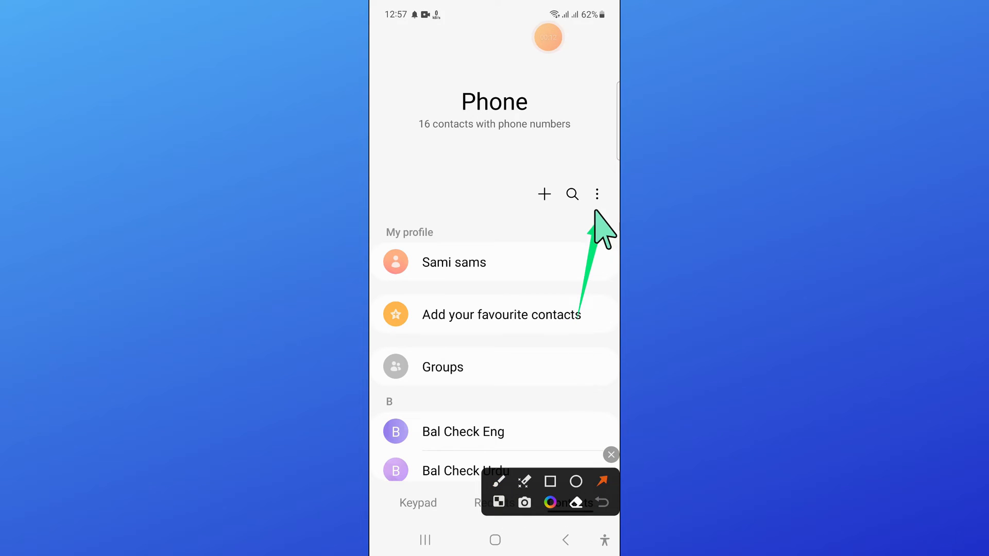
Reach the Call settings page from the Phone app's three-dot menu
click(609, 454)
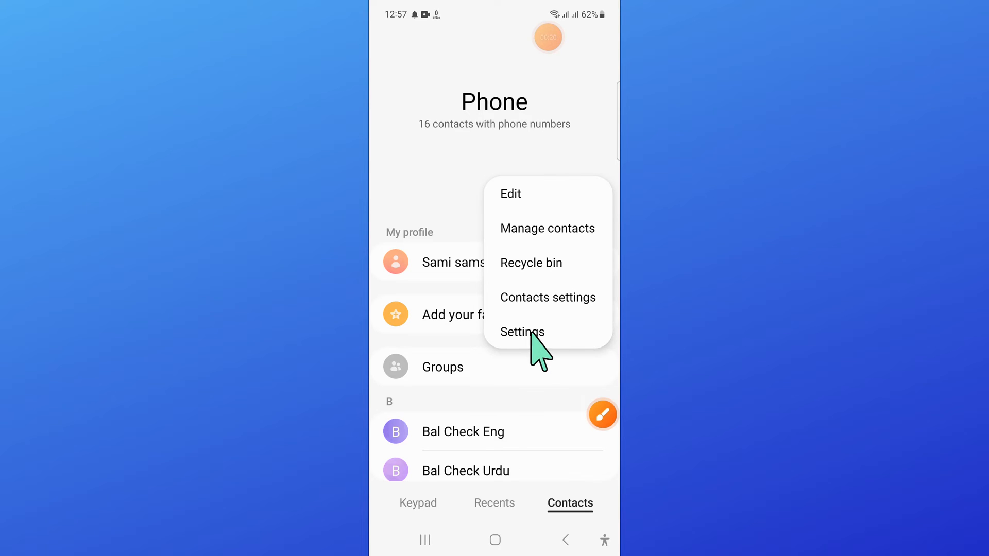
click(523, 332)
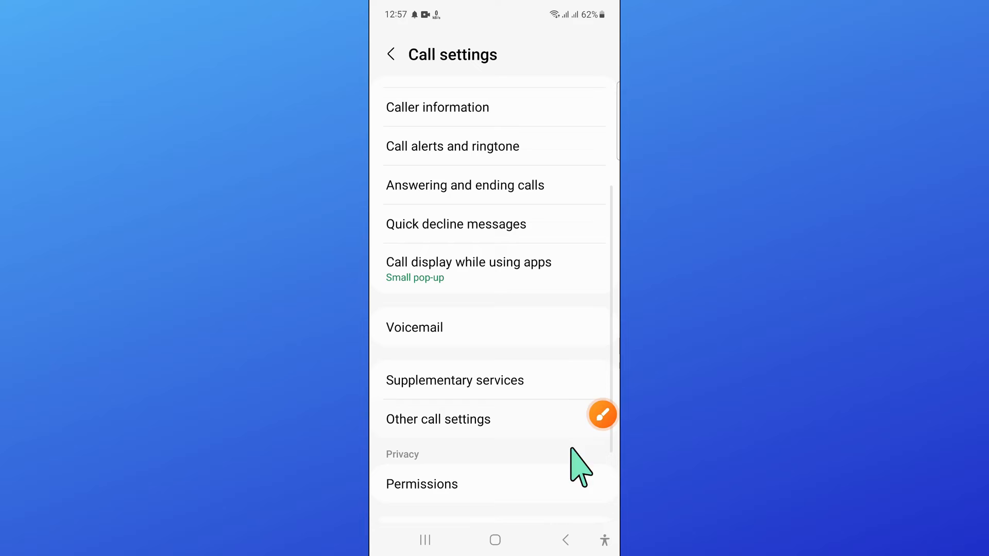
click(601, 415)
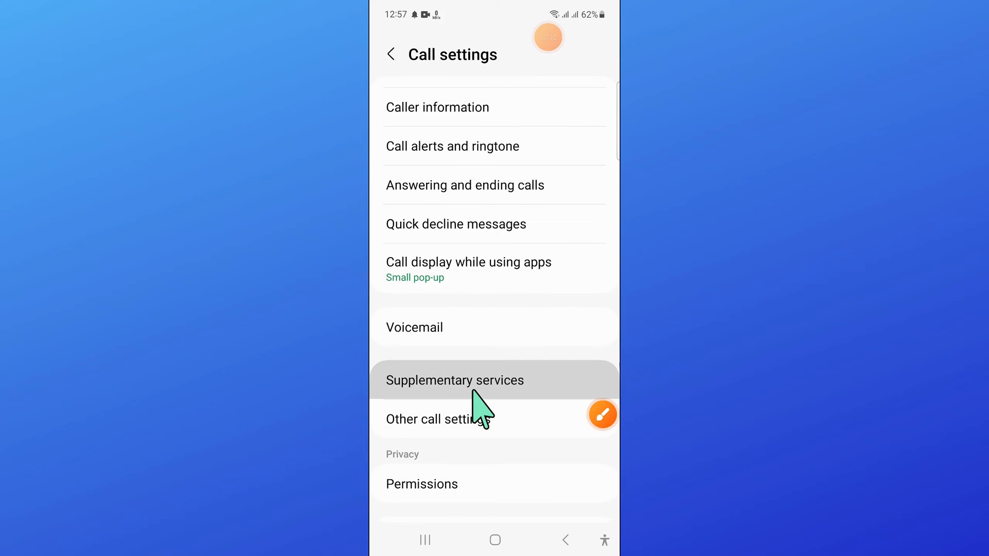
Go into Supplementary services and then the Call barring page with Voice and Video calls options
click(454, 380)
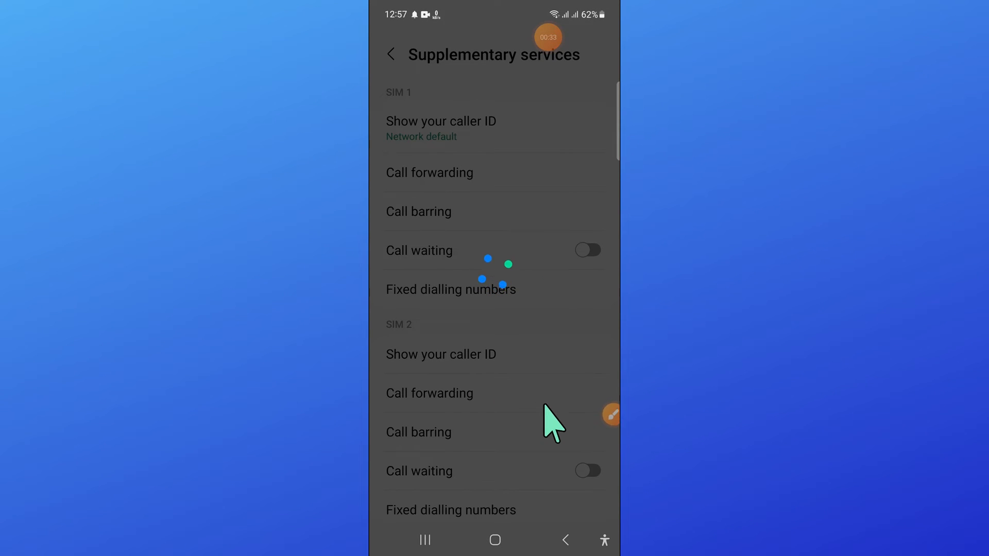
click(611, 414)
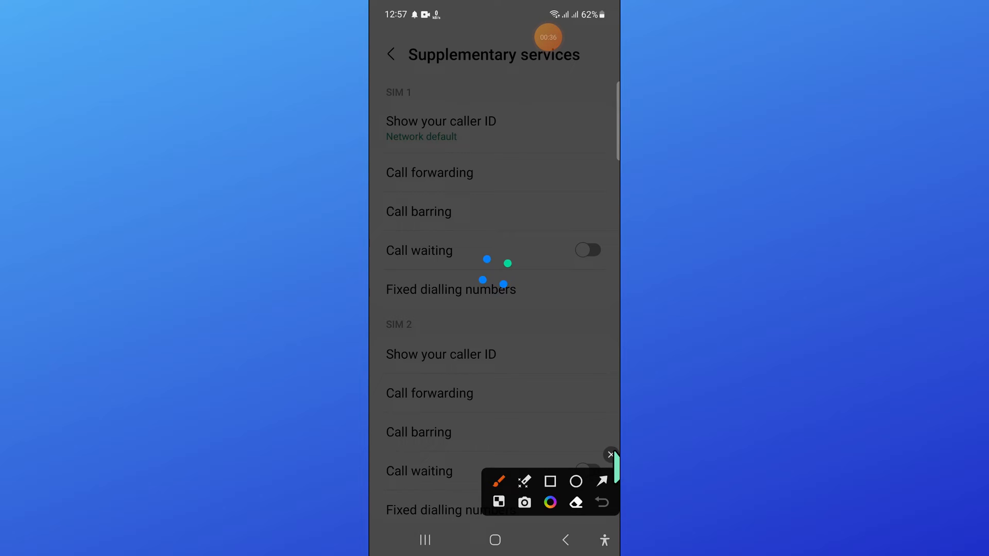
click(610, 455)
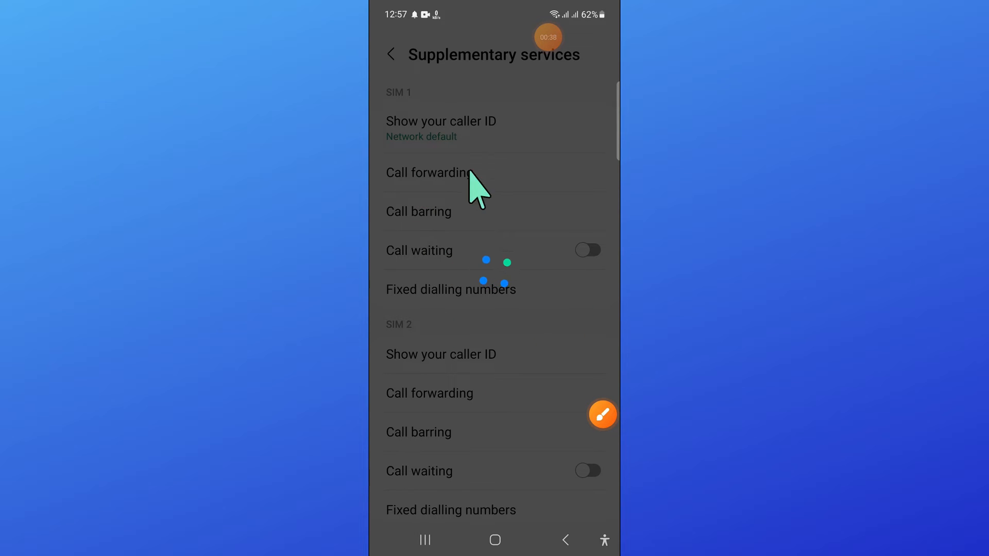
click(586, 250)
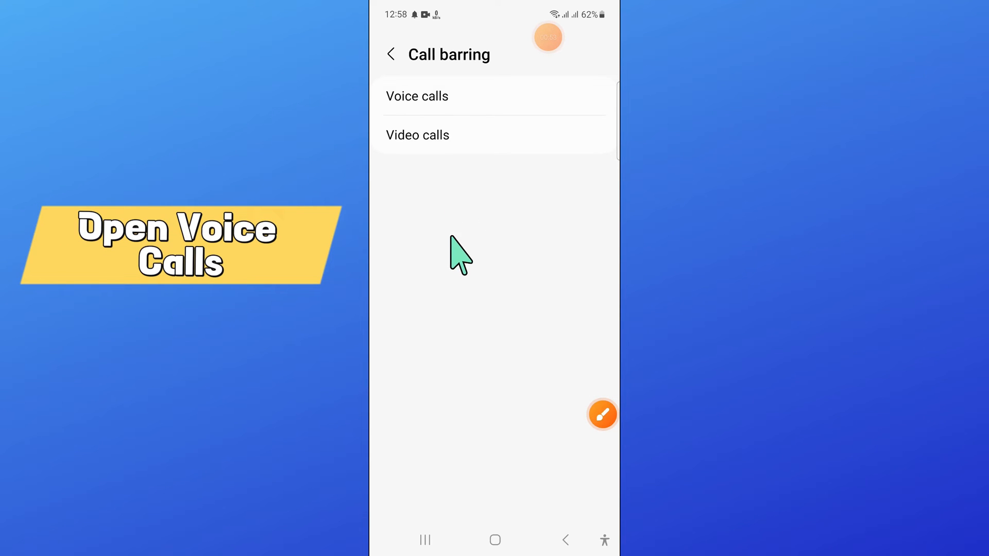
Show the Voice calls barring page with its outgoing and incoming toggles
click(417, 95)
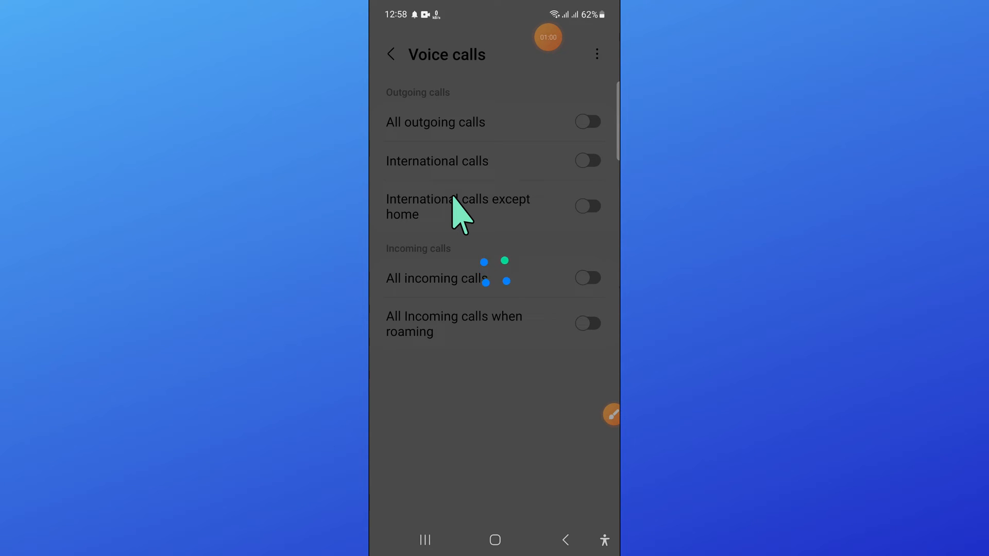
mouse_move(517, 384)
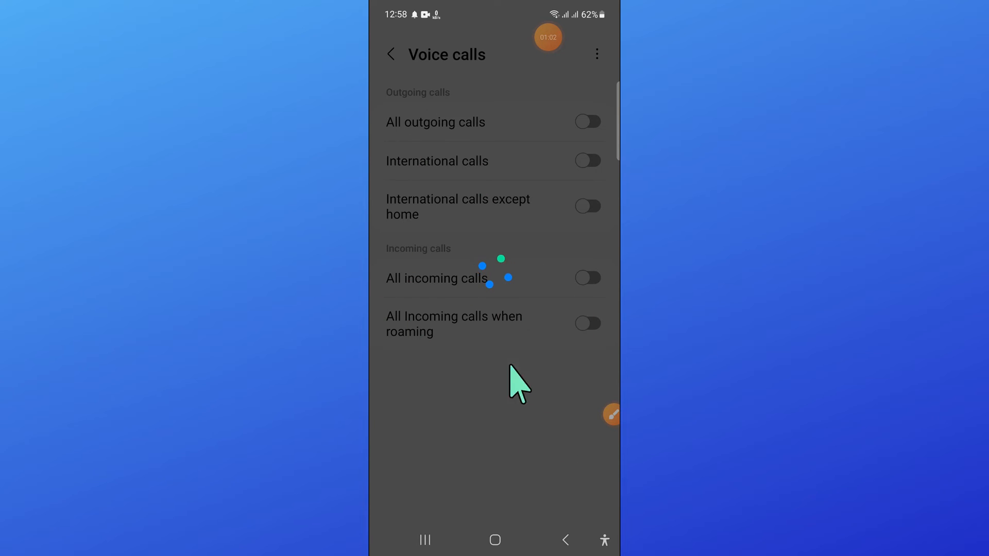
mouse_move(470, 368)
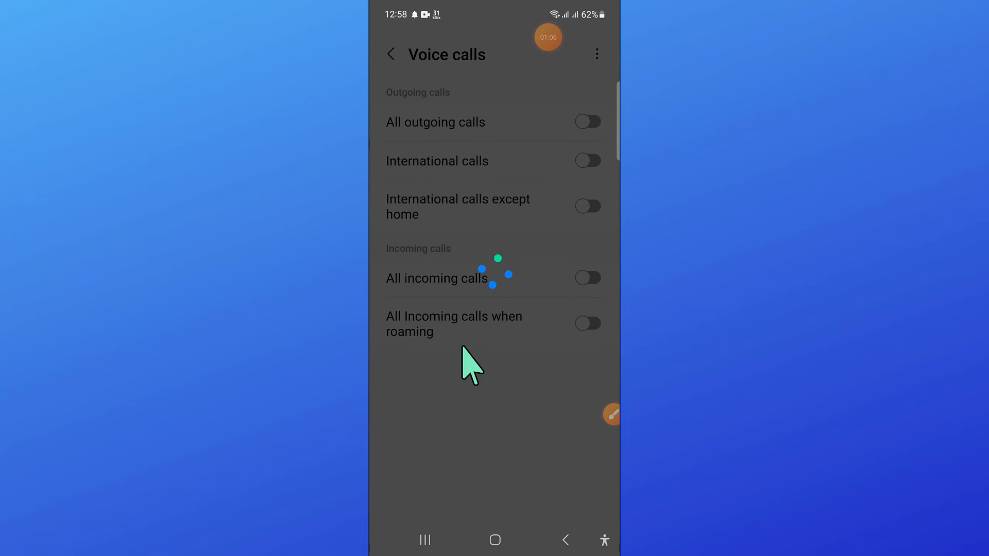
Switch on All outgoing calls barring, then cancel the password prompt without entering one
click(586, 122)
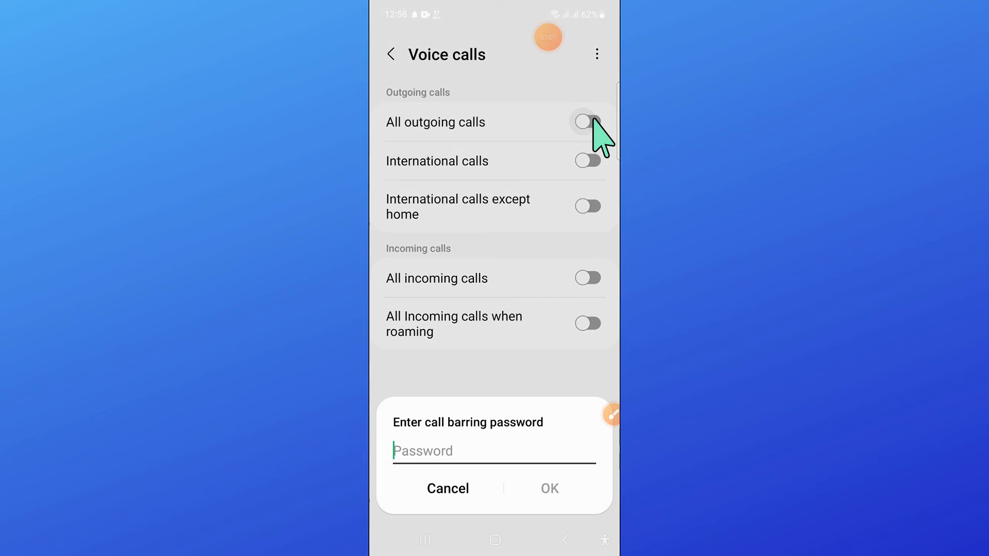
click(493, 450)
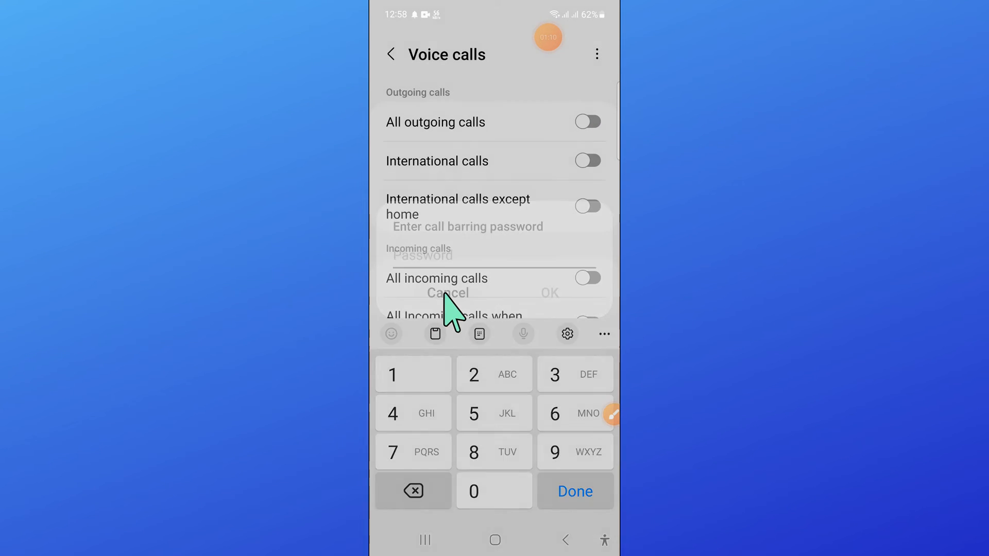
click(446, 292)
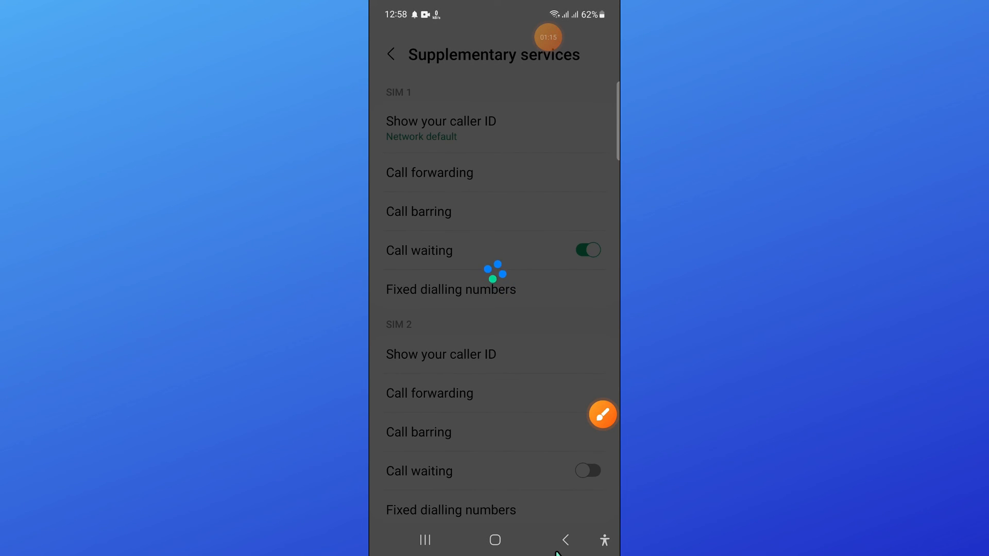
Back out through the Contacts page to the Android home screen
click(565, 540)
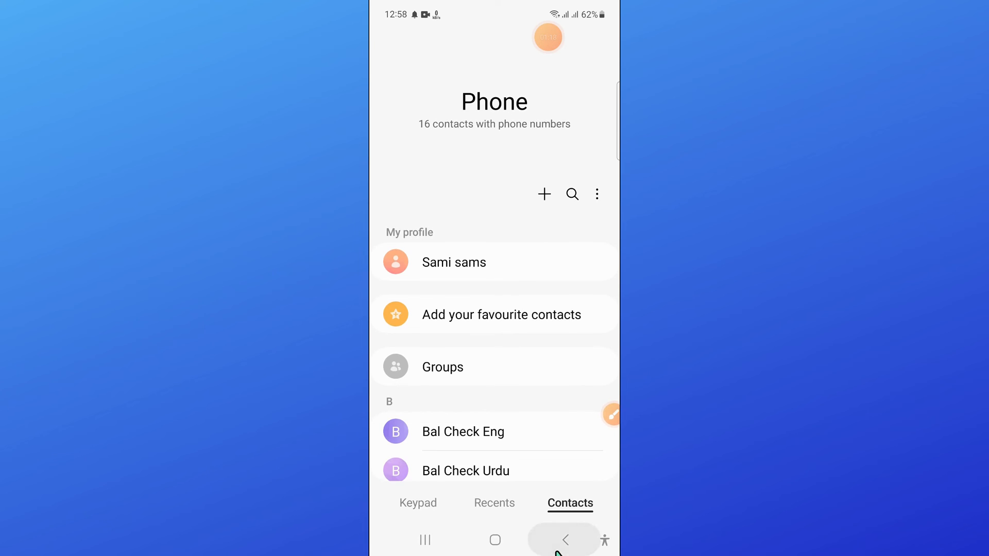
click(564, 539)
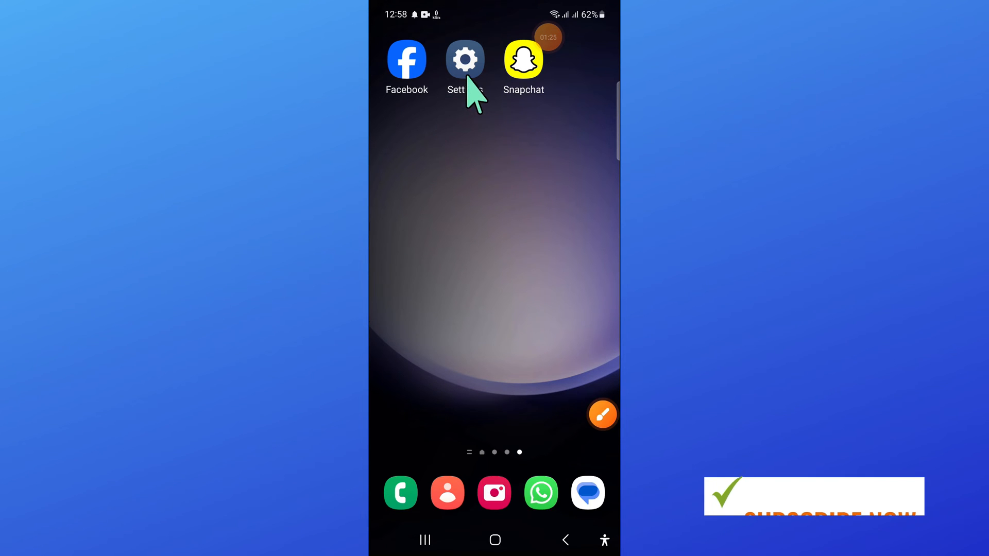
Enter Samsung Settings and reach the General management page
click(465, 59)
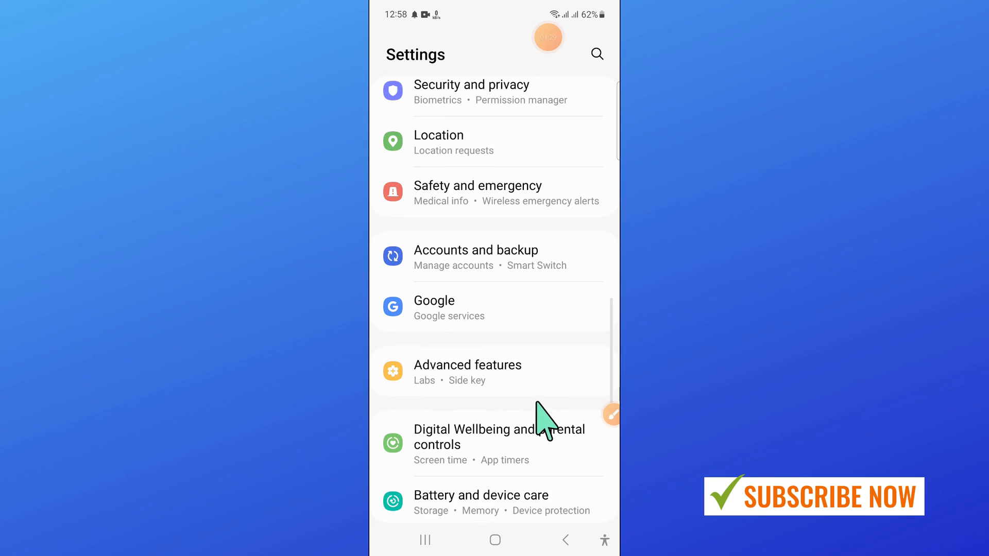
scroll(down, 3)
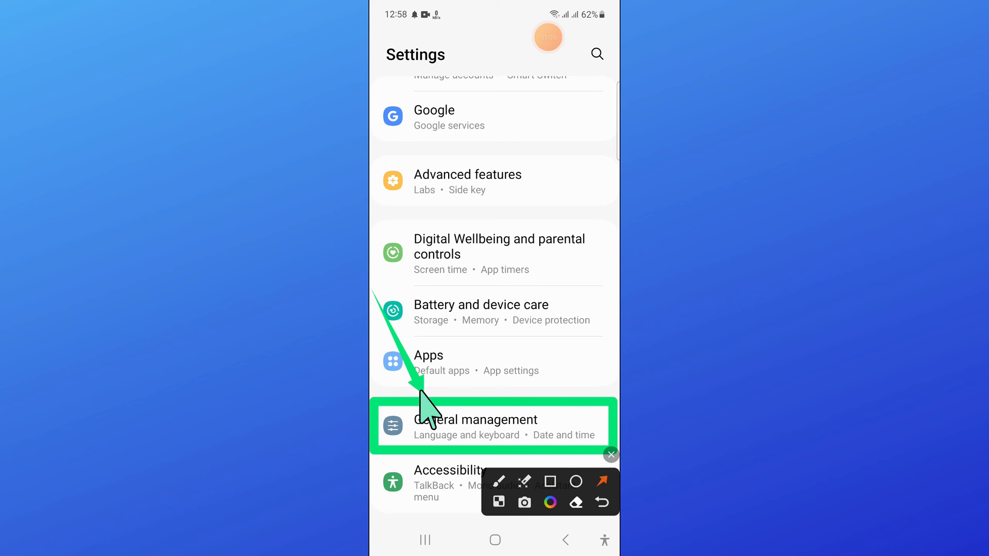
click(476, 421)
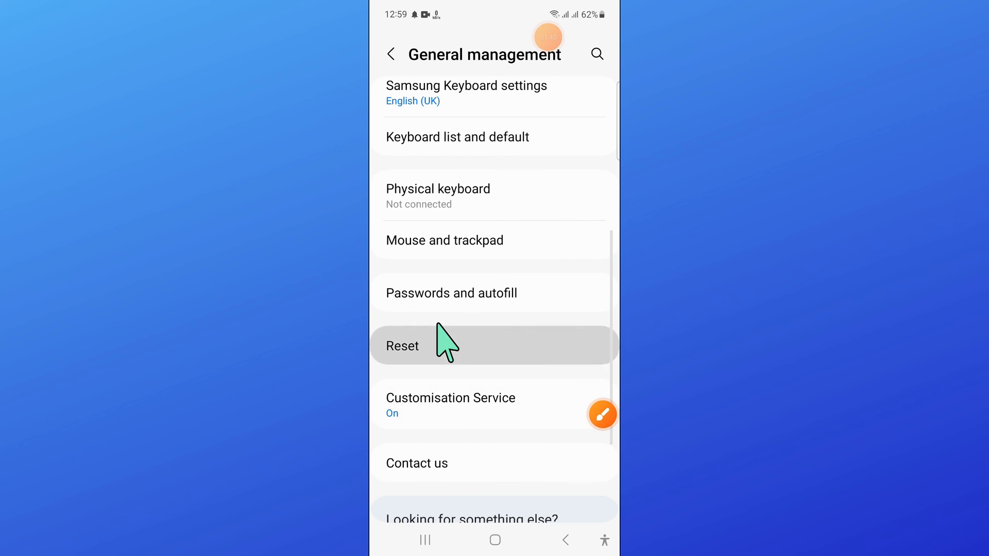
Go through Reset to the Reset network settings warning screen for SIM 1
click(403, 346)
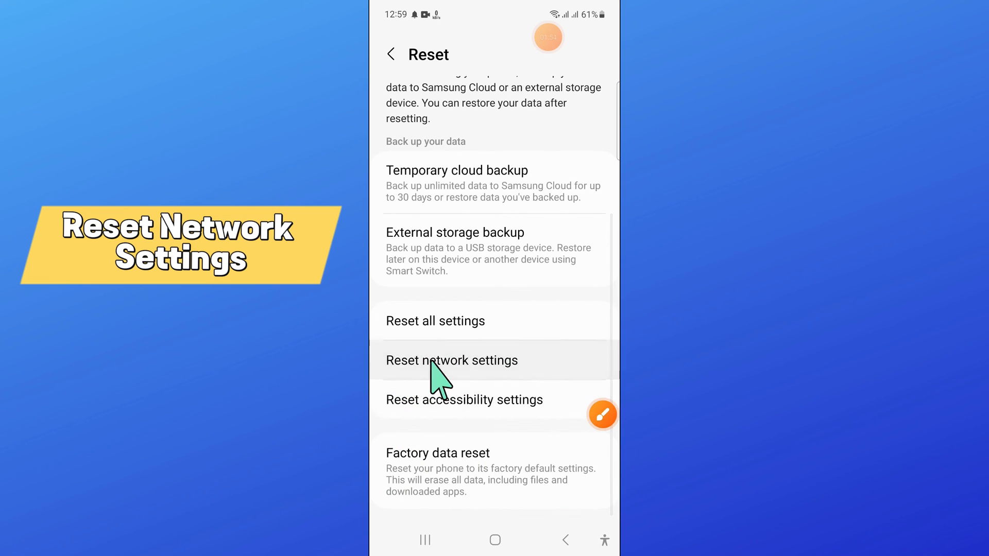
click(451, 361)
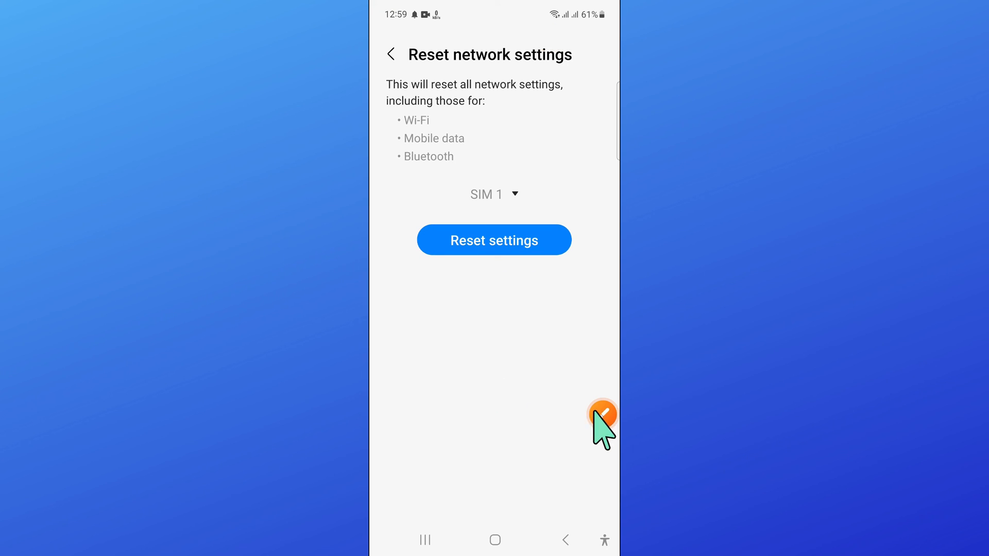
click(601, 414)
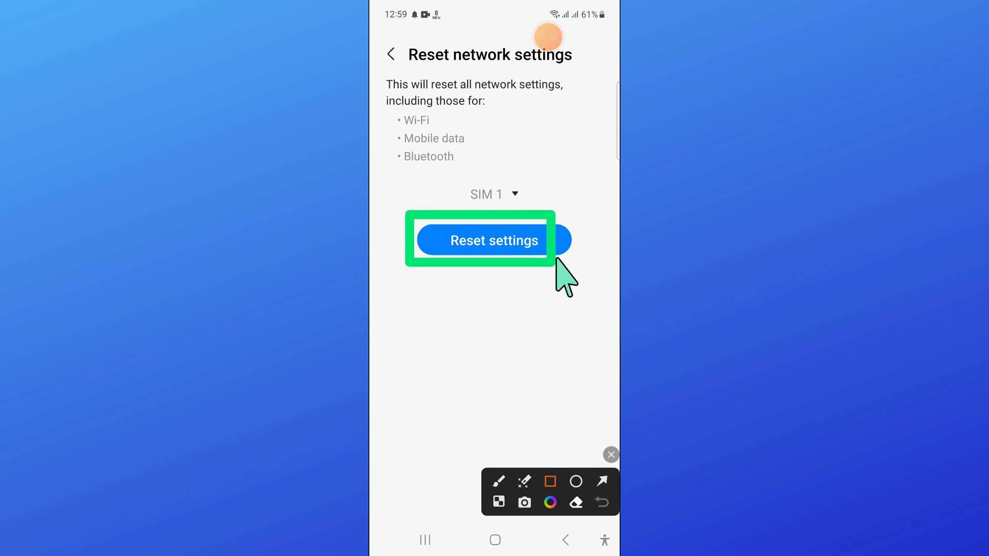